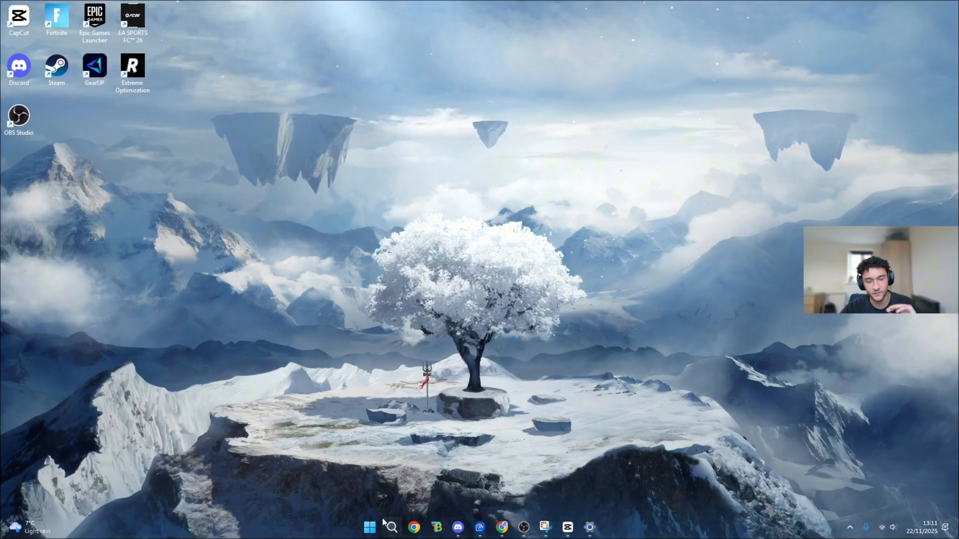
# - Reach the Mouse page under Bluetooth & devices and leave Enhance pointer precision off
pyautogui.click(391, 528)
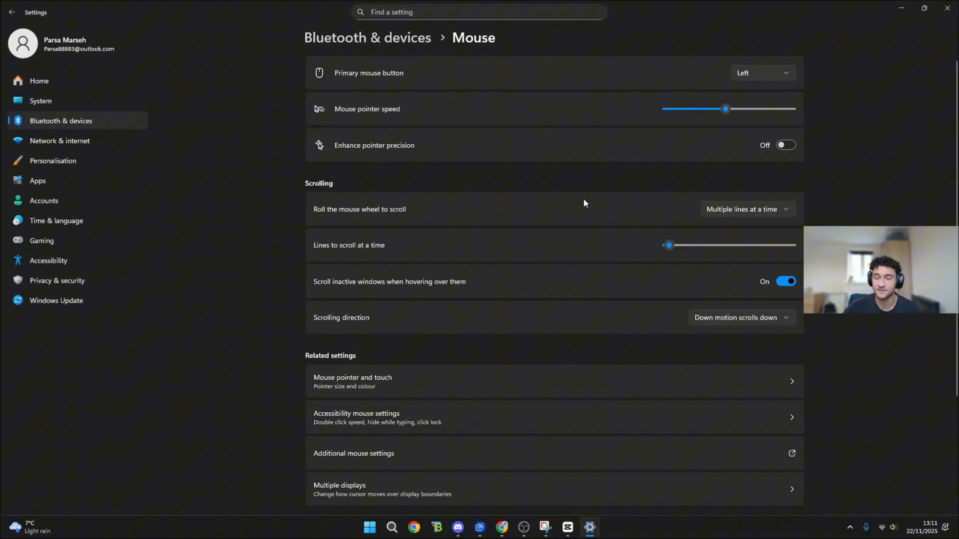
pyautogui.moveTo(581, 76)
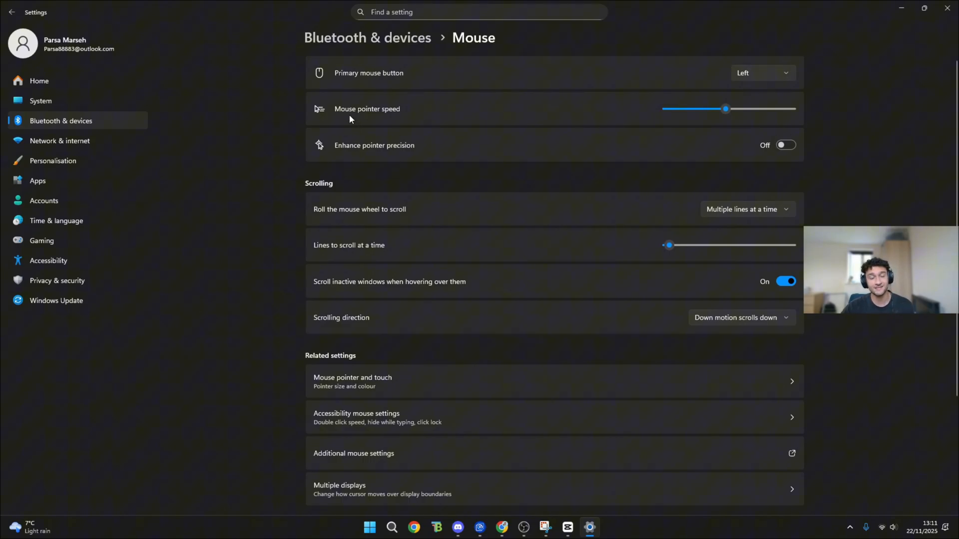
pyautogui.moveTo(386, 106)
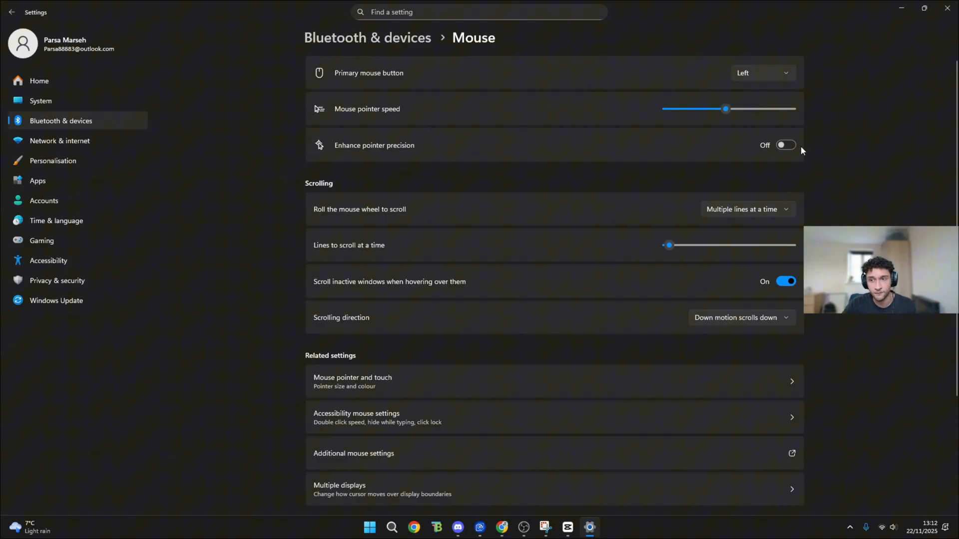
pyautogui.moveTo(773, 153)
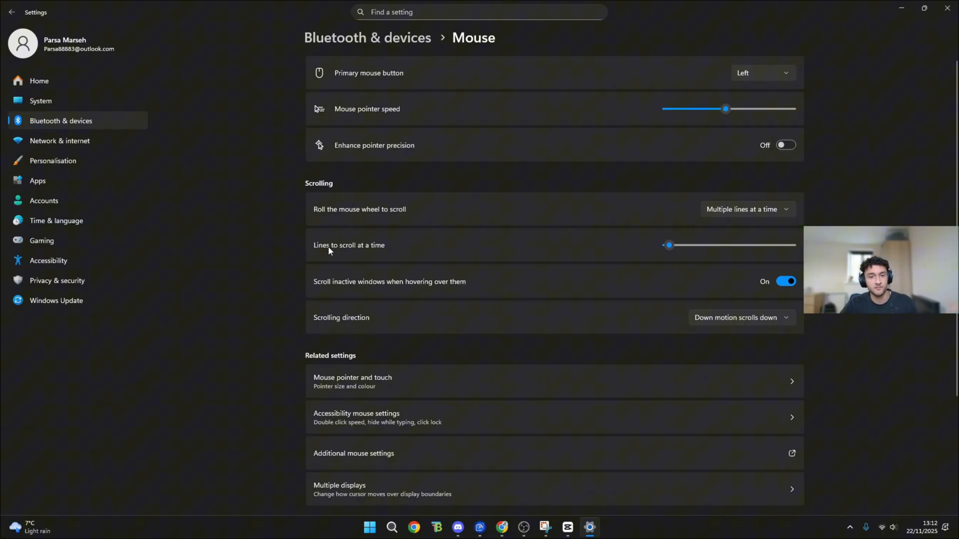
pyautogui.scroll(-3)
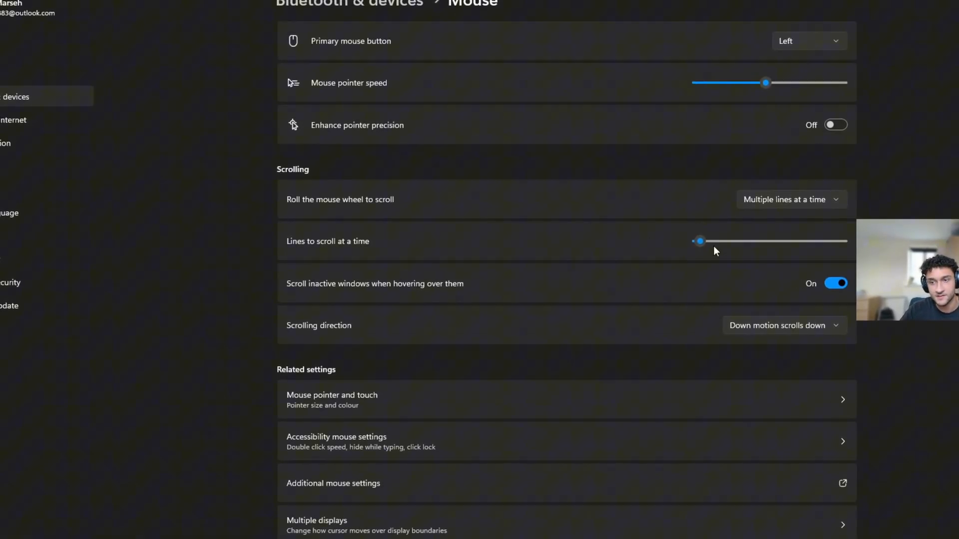
pyautogui.moveTo(699, 240); pyautogui.dragTo(720, 238)
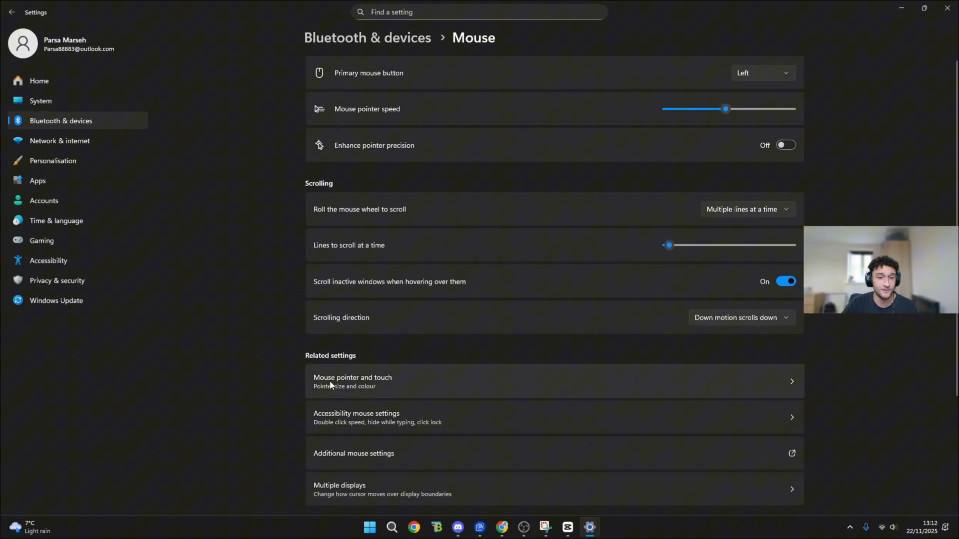
# - Go to the Accessibility 'Mouse pointer and touch' page from Related settings
pyautogui.click(352, 381)
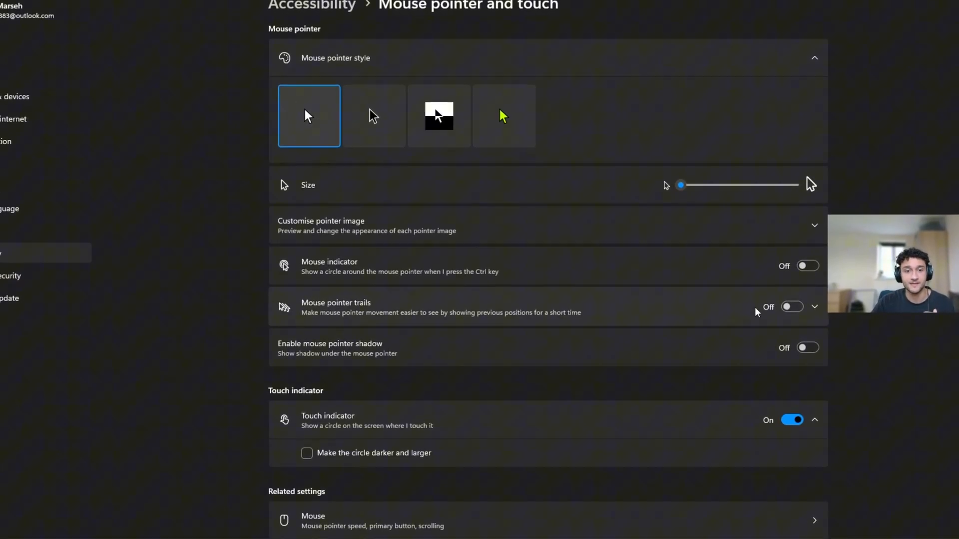
pyautogui.scroll(-3)
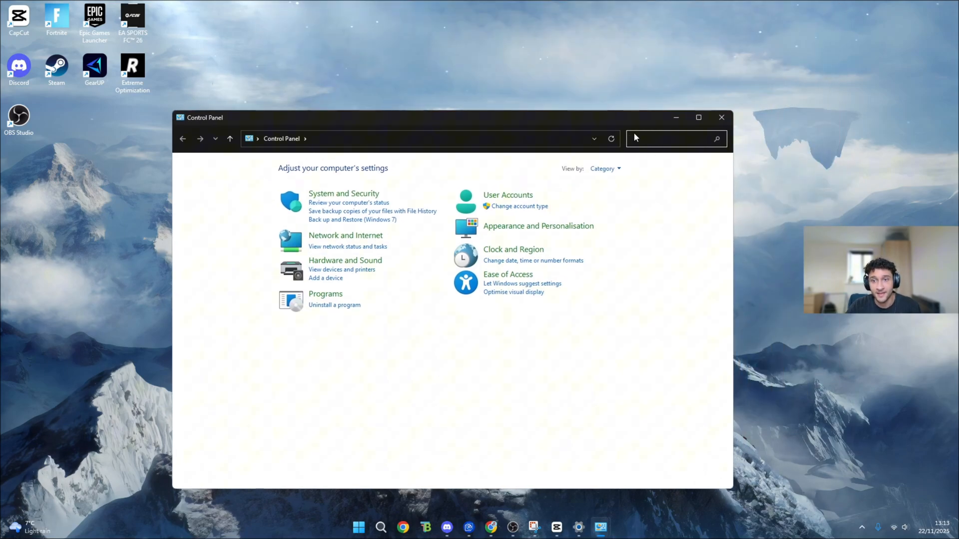
# - Search 'mouse' in Control Panel and bring up Mouse Properties
pyautogui.write('mouse')
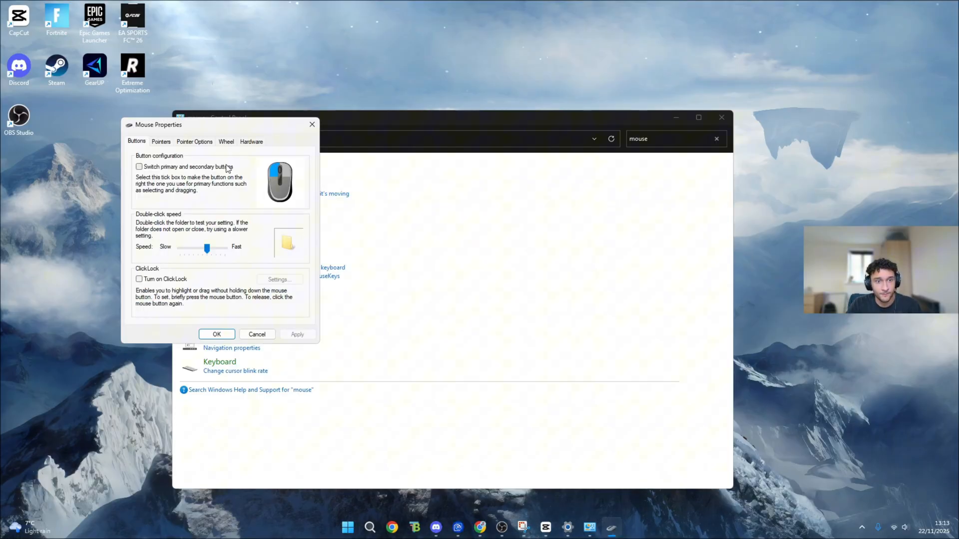
pyautogui.click(361, 99)
pyautogui.write('co')
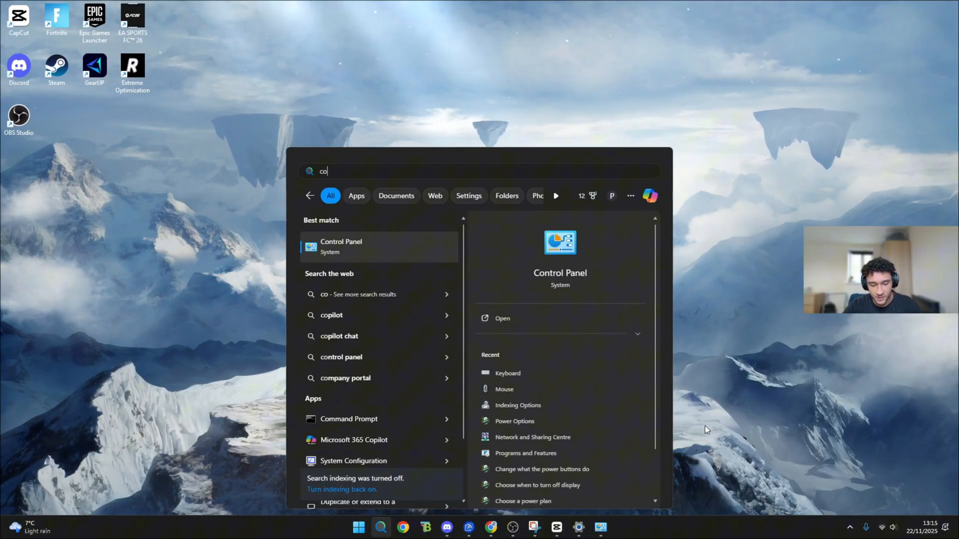
# - Search 'key' in Control Panel, set Keyboard repeat delay Short and repeat rate Fast, then close it
pyautogui.click(341, 247)
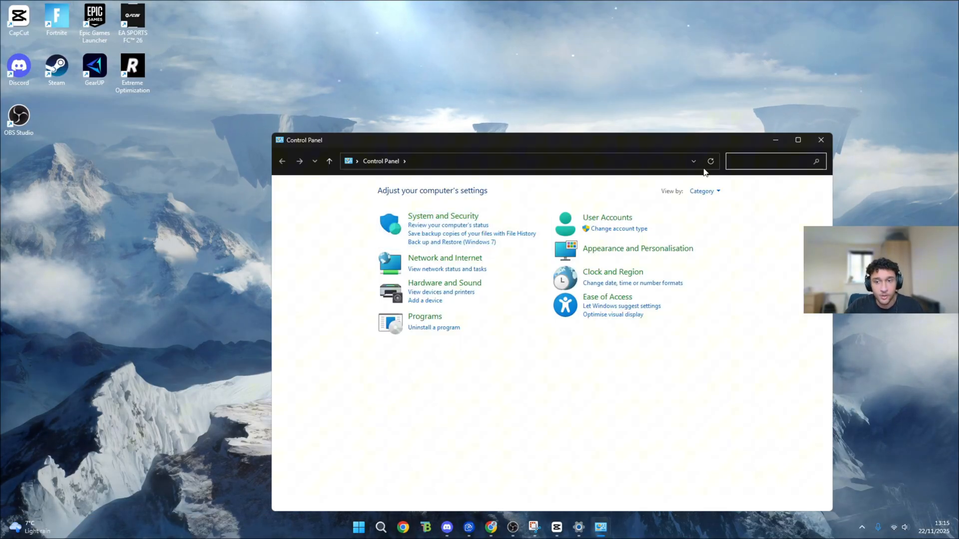
pyautogui.write('k')
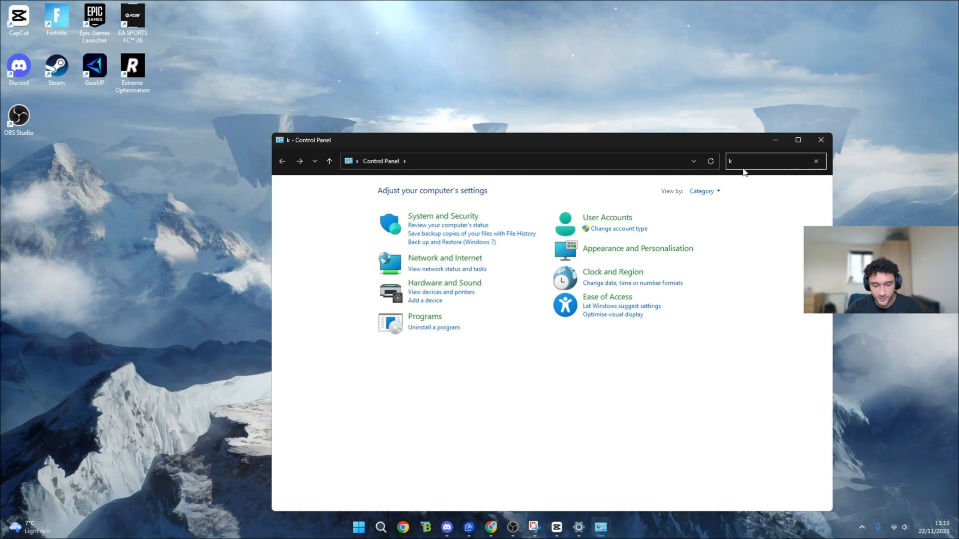
pyautogui.write('ey')
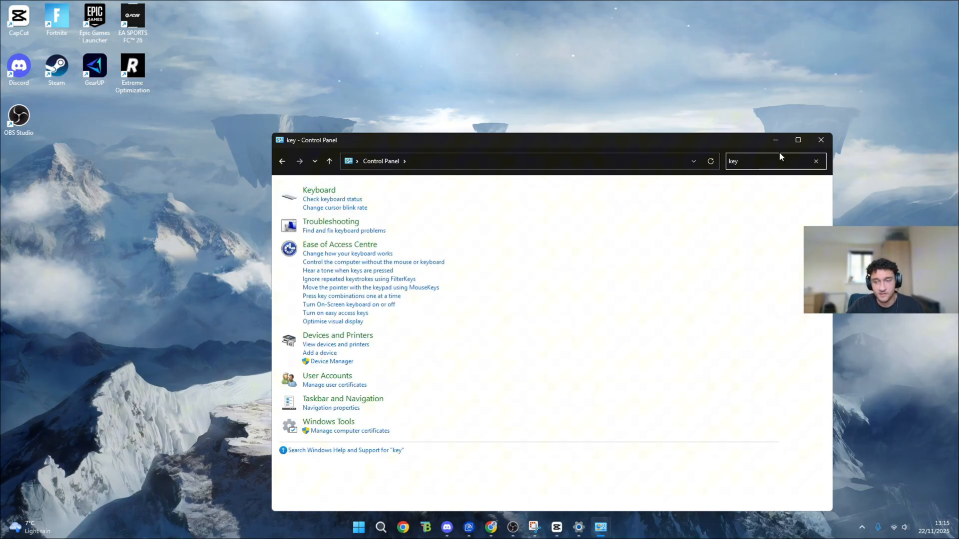
pyautogui.click(319, 189)
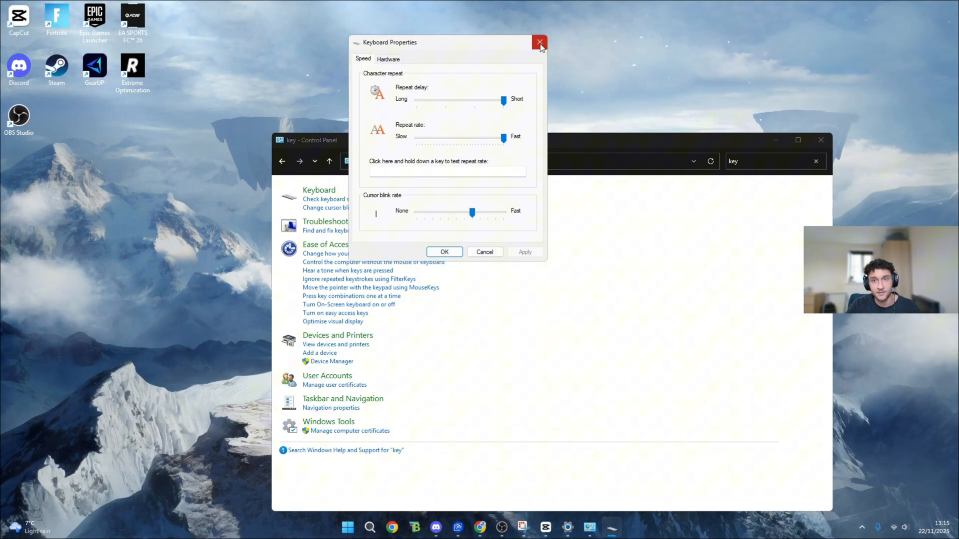
pyautogui.click(539, 42)
pyautogui.write('se')
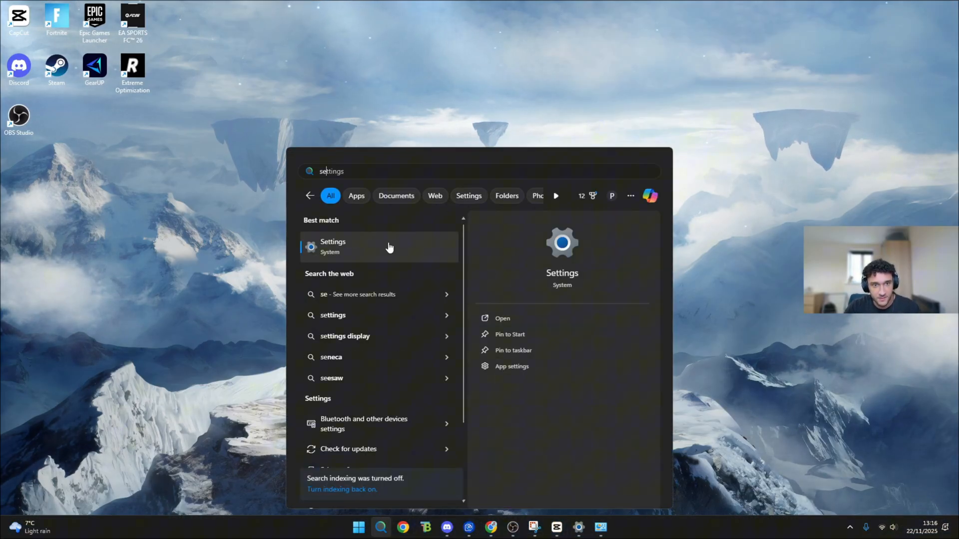
# - Confirm Sticky, Filter and Toggle keys are off on the Accessibility Keyboard page
pyautogui.click(333, 247)
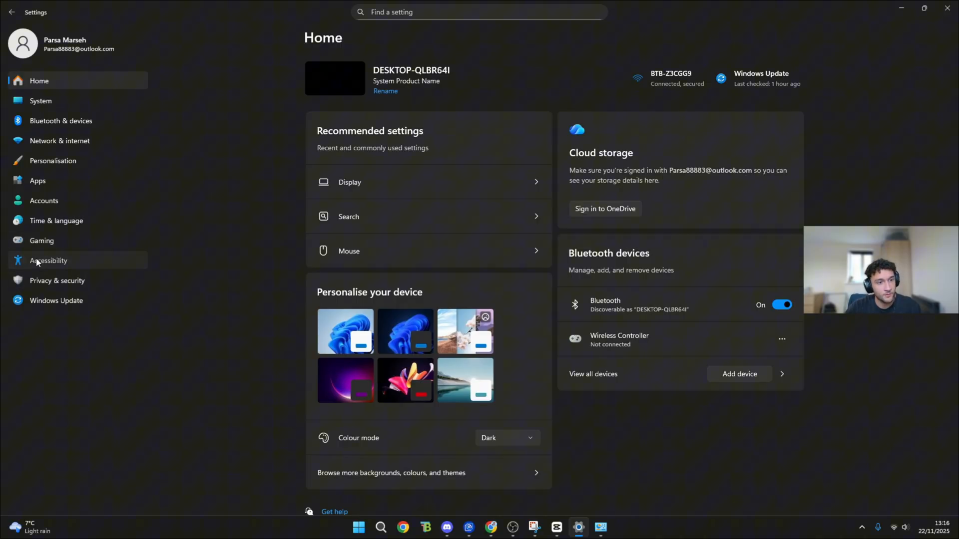
pyautogui.click(48, 261)
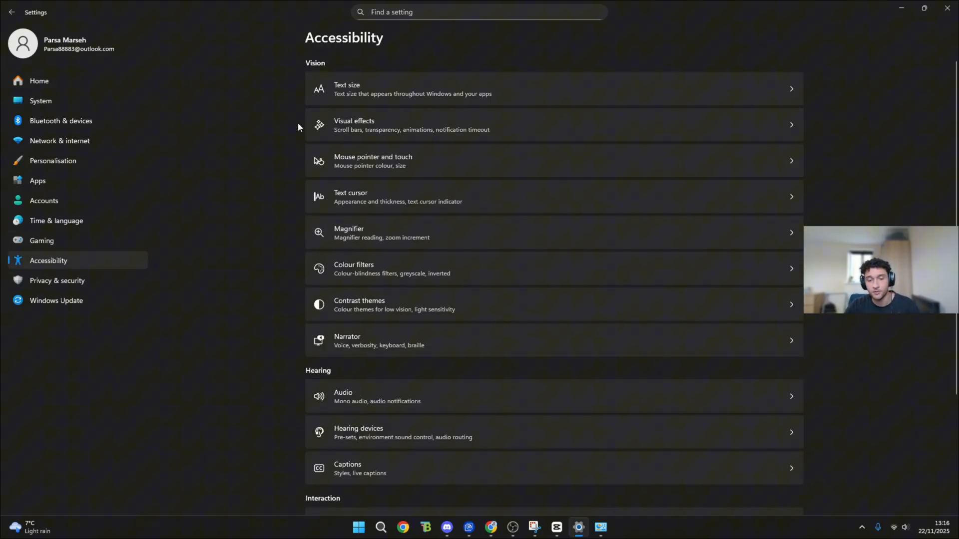
pyautogui.scroll(-3)
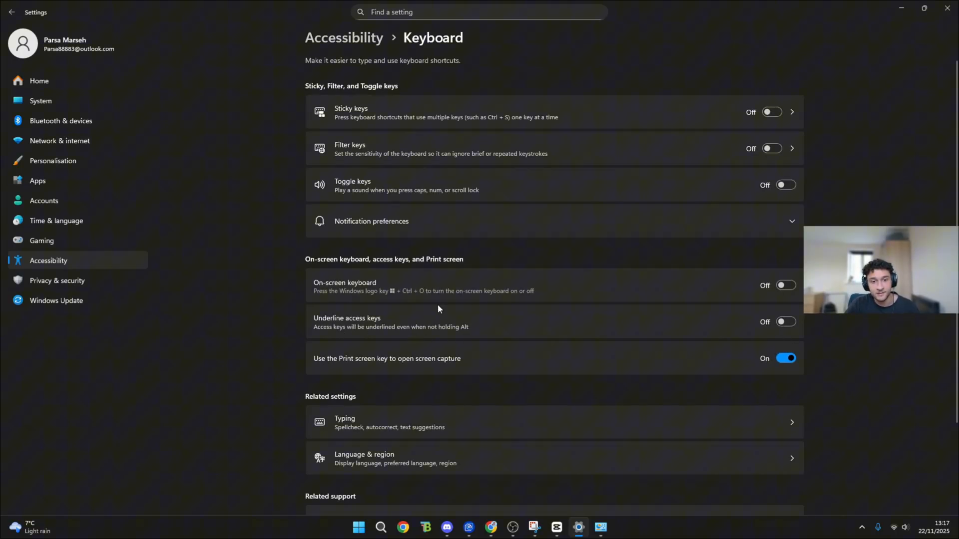
pyautogui.moveTo(755, 372)
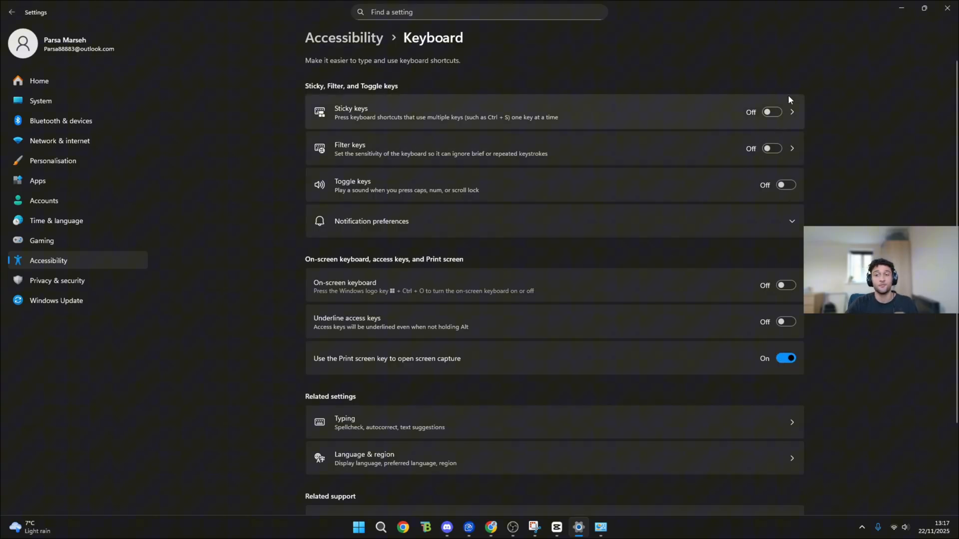
pyautogui.moveTo(763, 337)
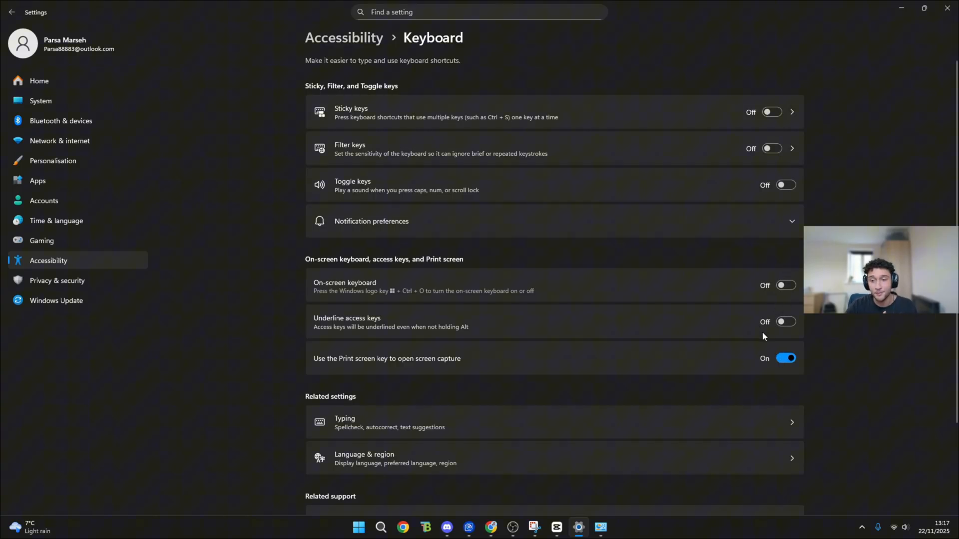
pyautogui.moveTo(804, 318)
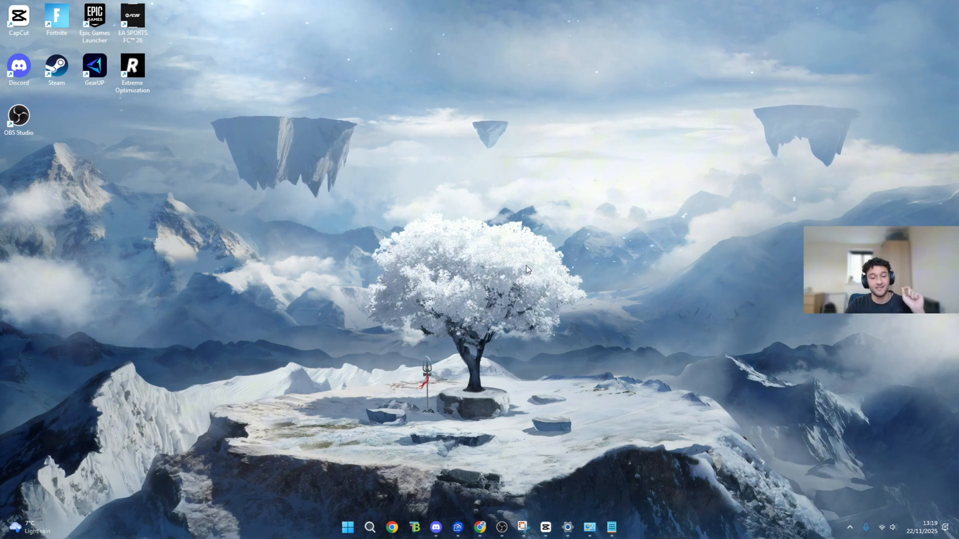
# - Launch Command Prompt as administrator from a Start search for 'cmd'
pyautogui.click(369, 527)
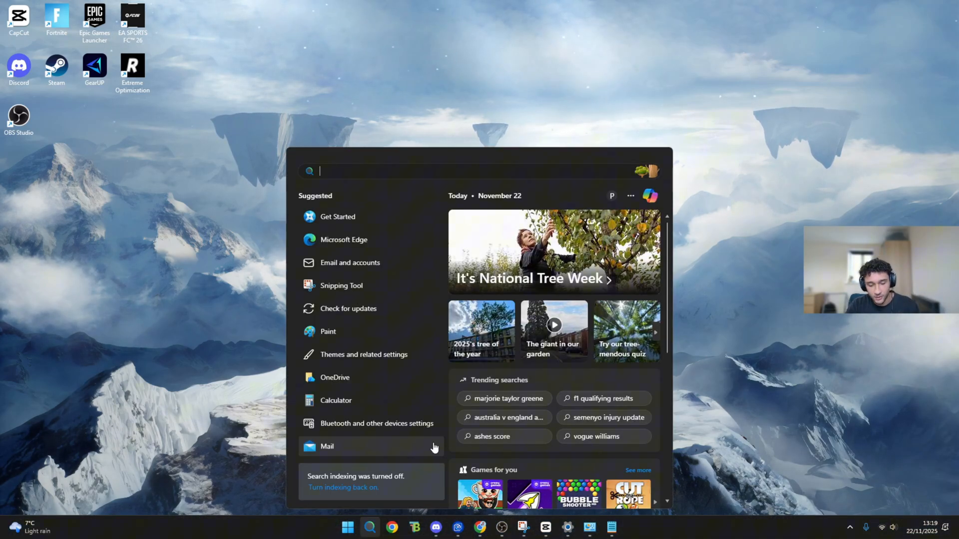
pyautogui.write('cmd')
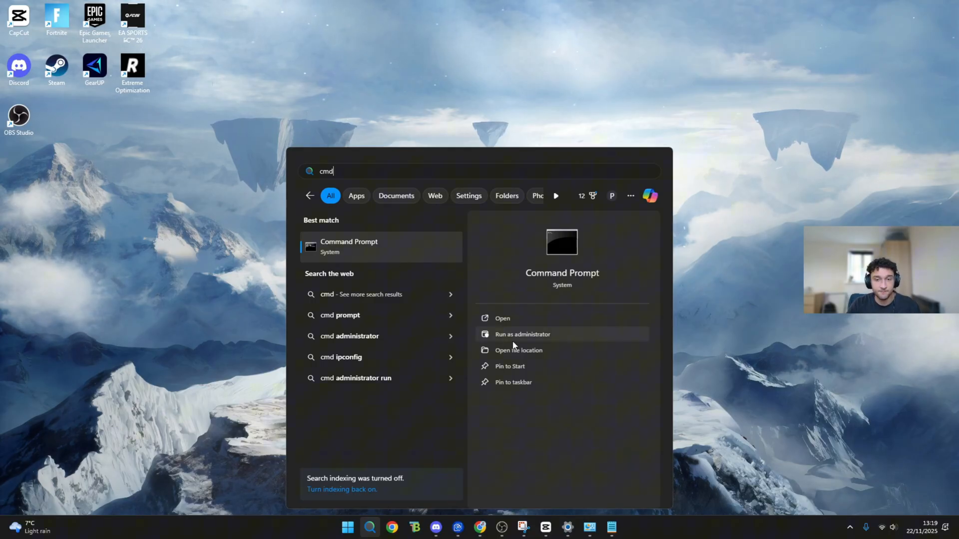
pyautogui.click(522, 334)
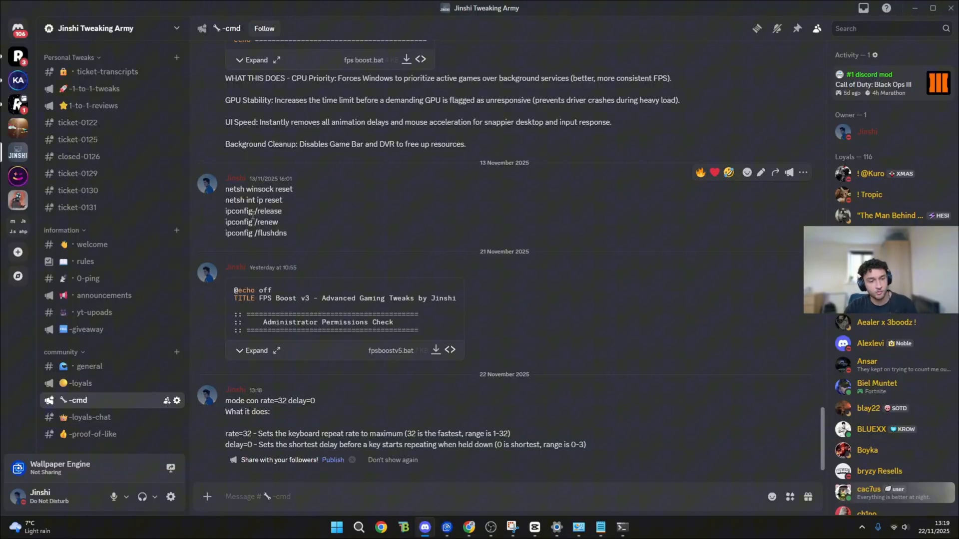
pyautogui.moveTo(204, 339)
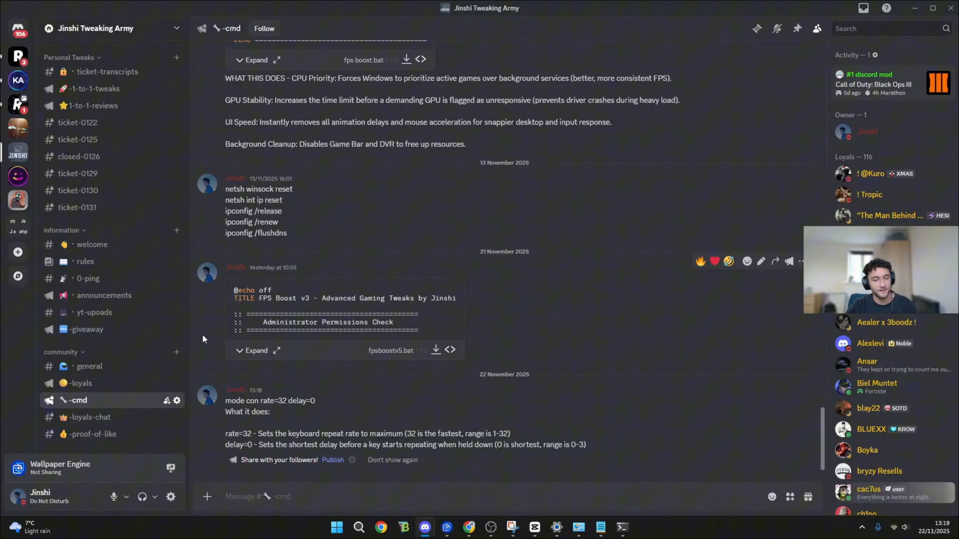
# - Locate the mode con rate=32 delay=0 command in the Discord -cmd channel
pyautogui.click(79, 382)
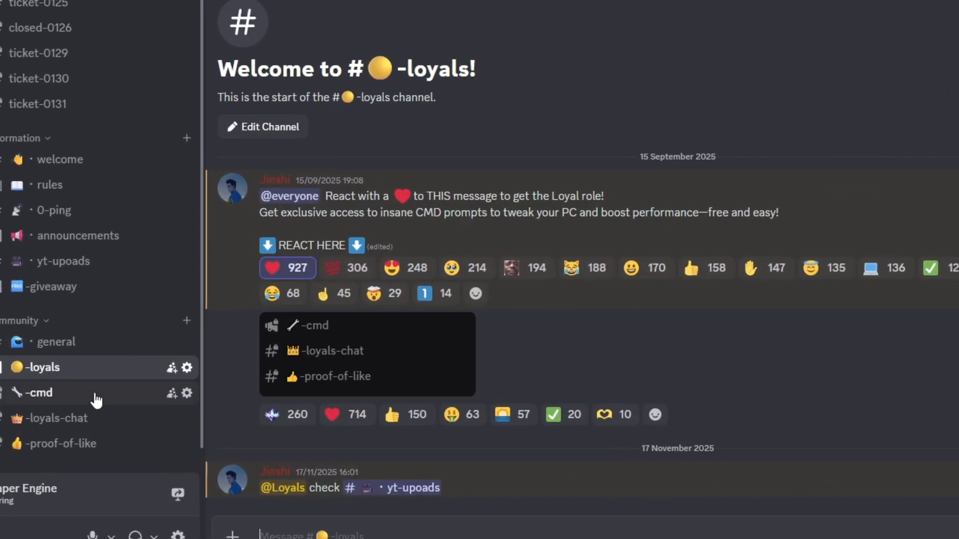
pyautogui.click(40, 393)
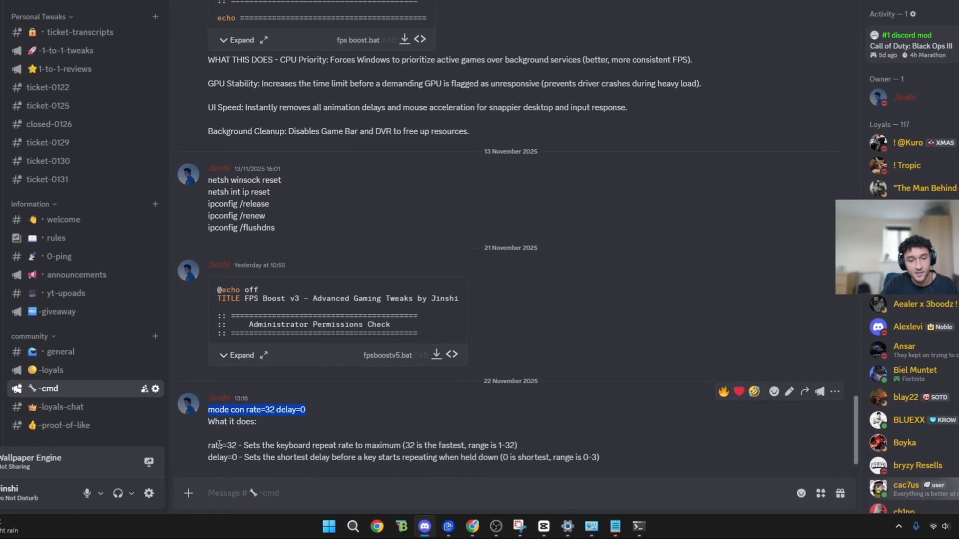
pyautogui.scroll(-3)
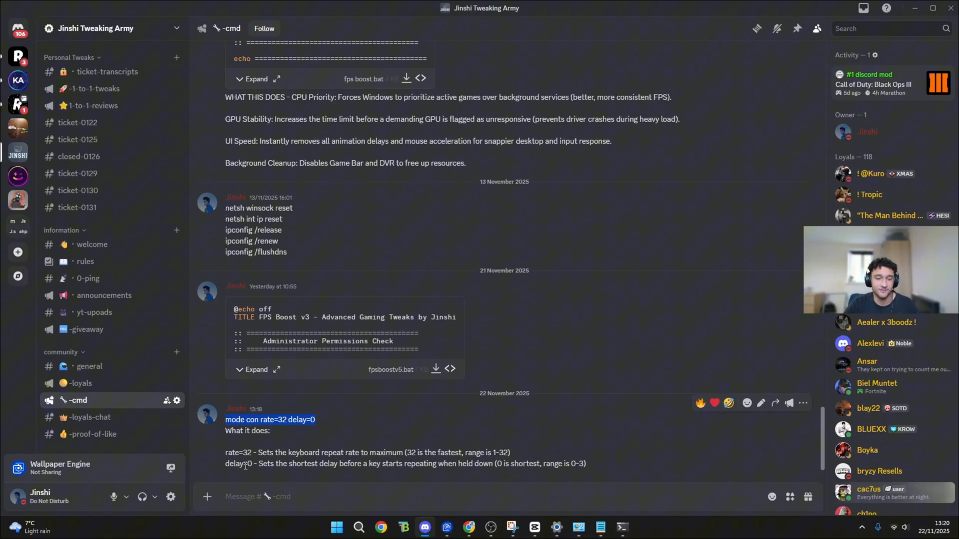
pyautogui.moveTo(323, 417)
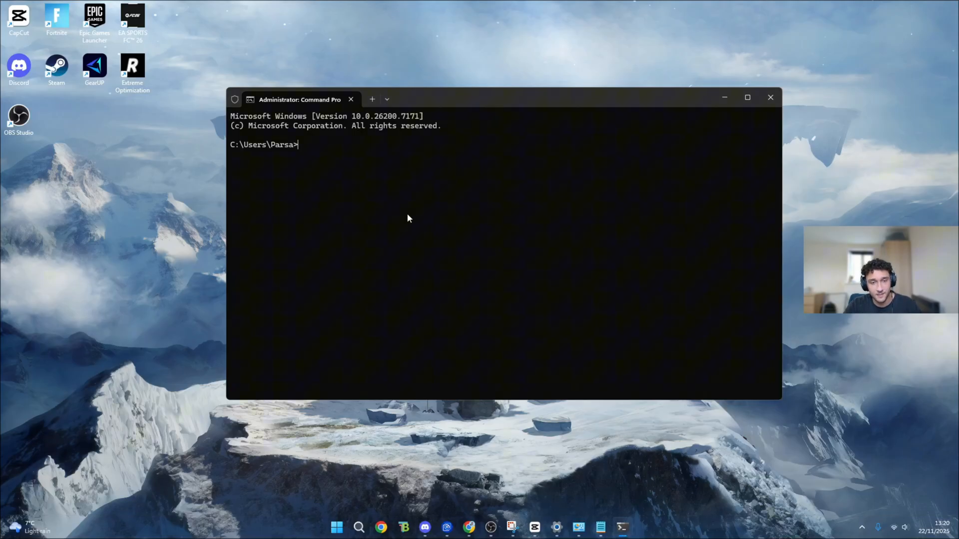
# - Run 'mode con rate=32 delay=0' in the administrator Command Prompt
pyautogui.write('mode con rate=32 delay=0')
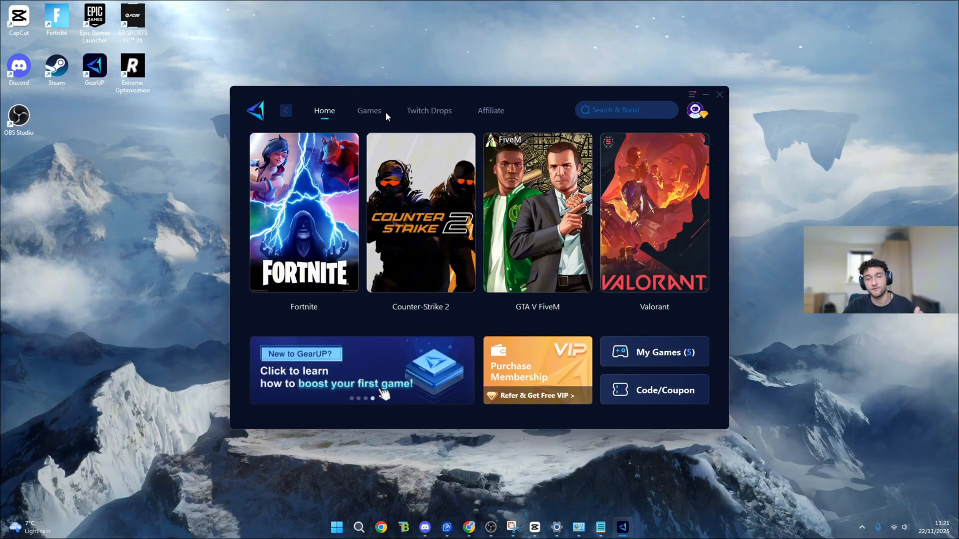
pyautogui.moveTo(352, 123)
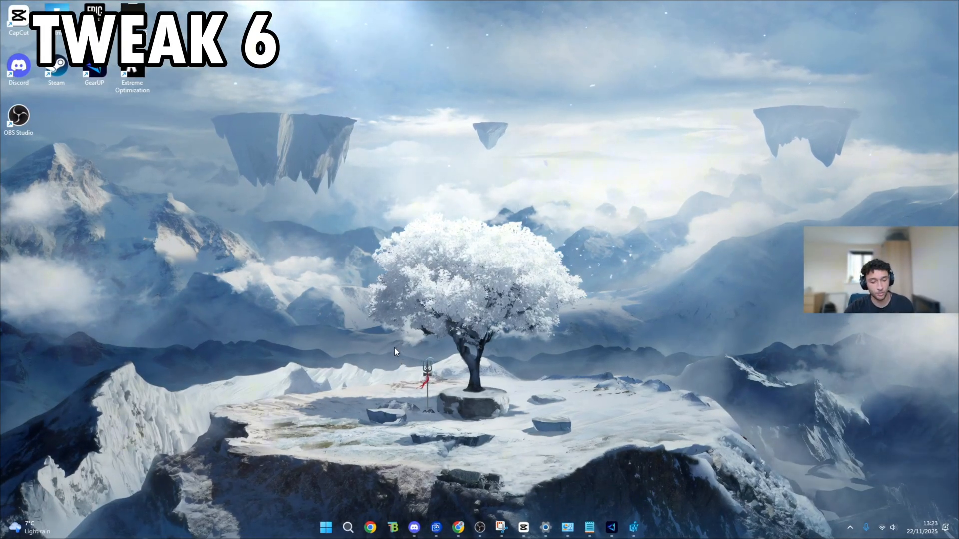
# - Launch Registry Editor via Win+R 'regedit' and browse to the Keyboard Response key
pyautogui.press('win+r')
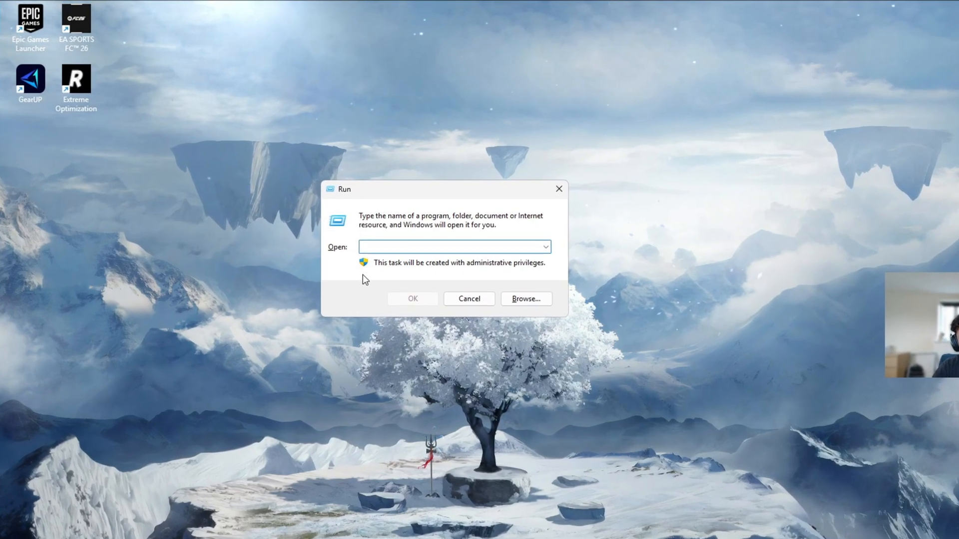
pyautogui.write('regedit')
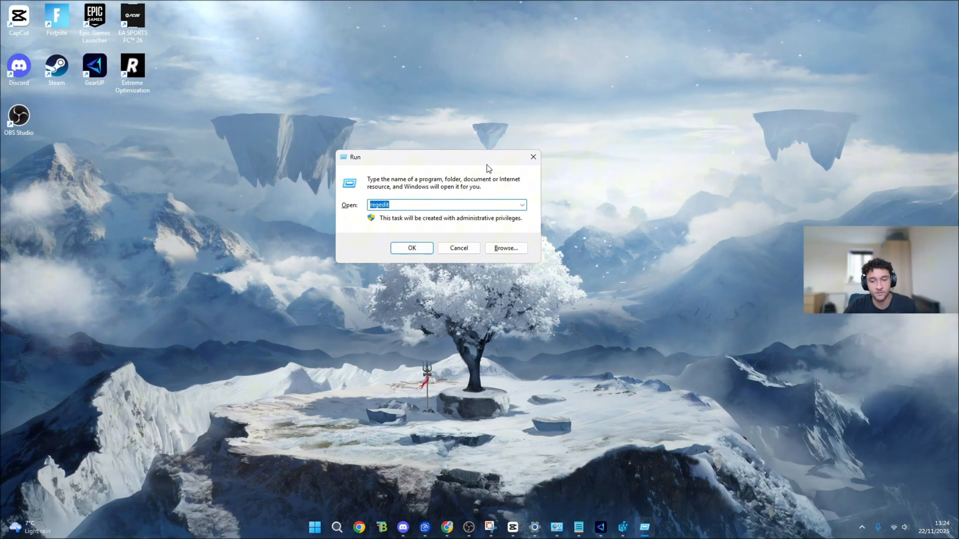
pyautogui.click(412, 247)
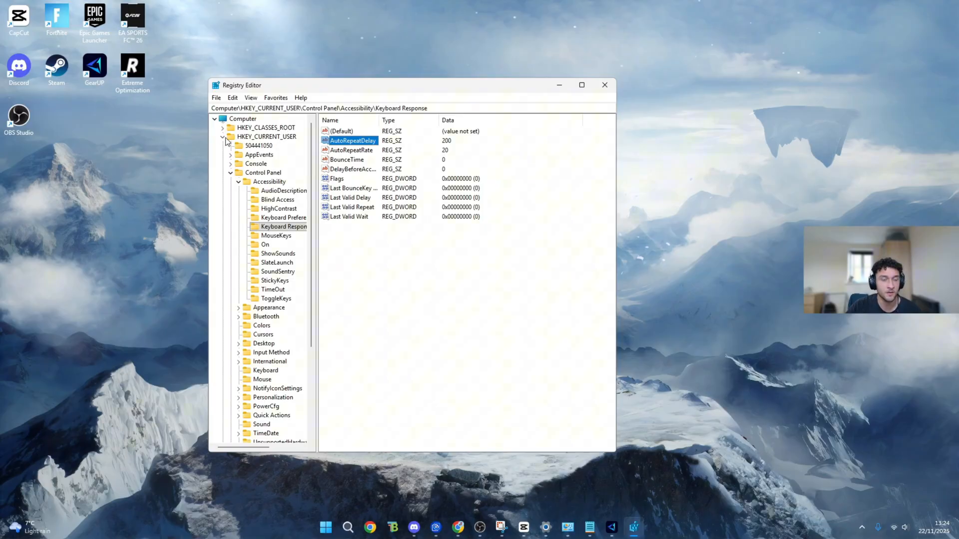
pyautogui.moveTo(265, 174)
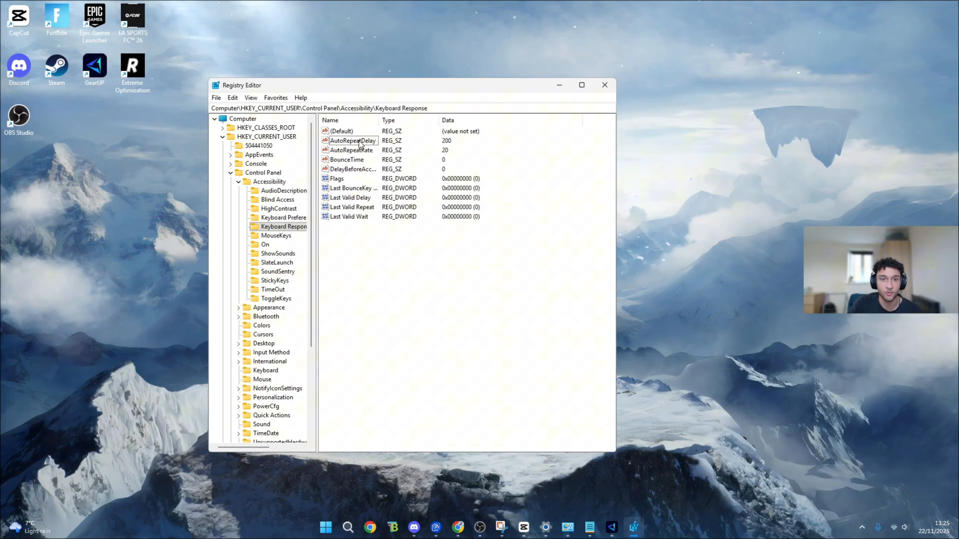
# - Keep AutoRepeatDelay at 200 and bring up AutoRepeatRate (currently 20) for editing
pyautogui.doubleClick(352, 141)
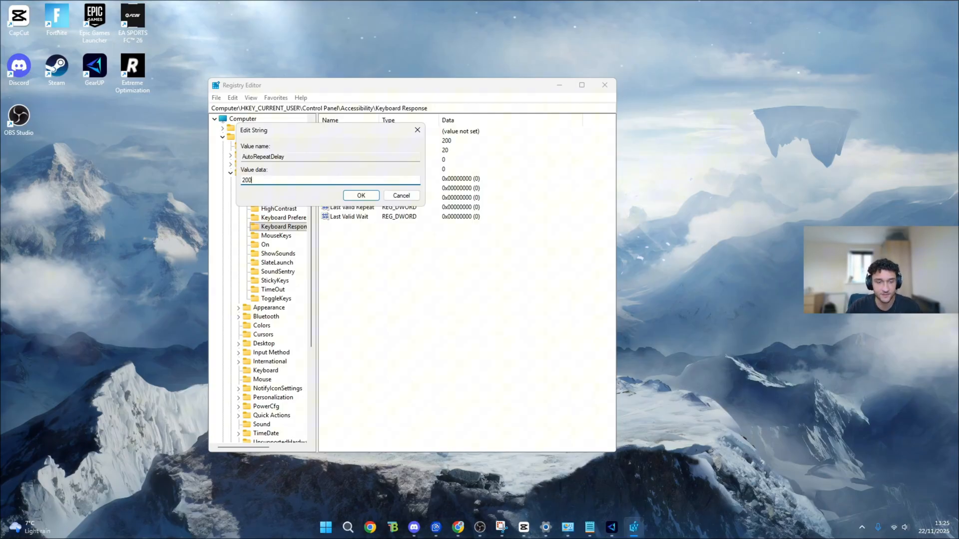
pyautogui.click(361, 195)
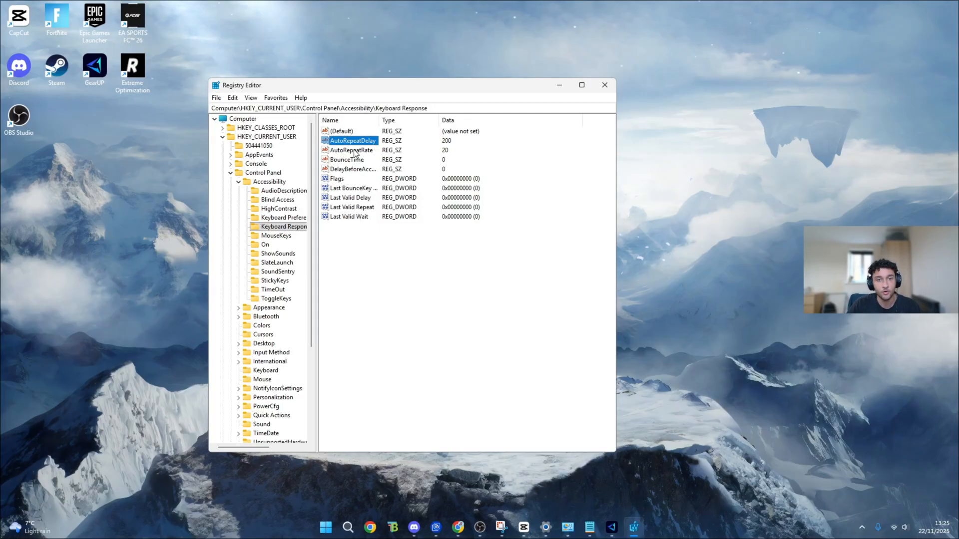
pyautogui.doubleClick(351, 150)
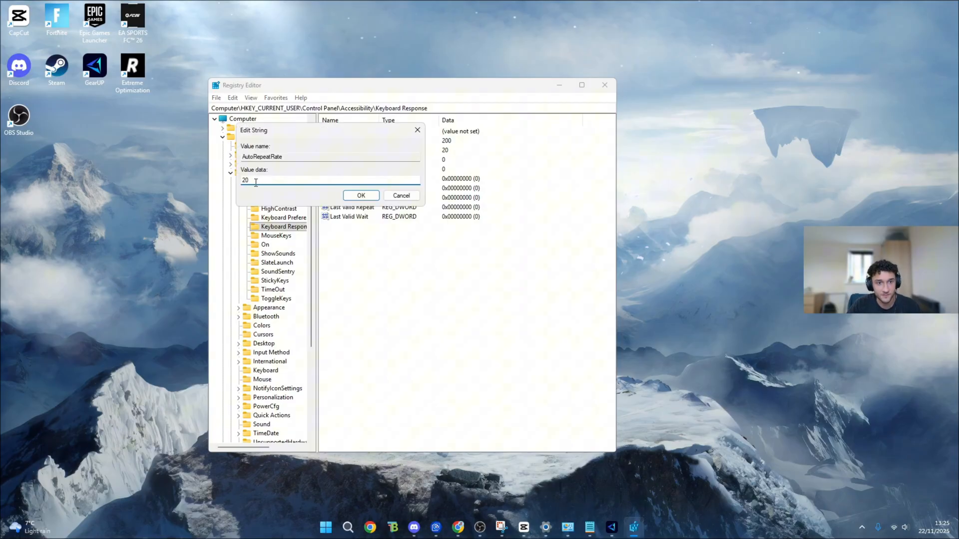